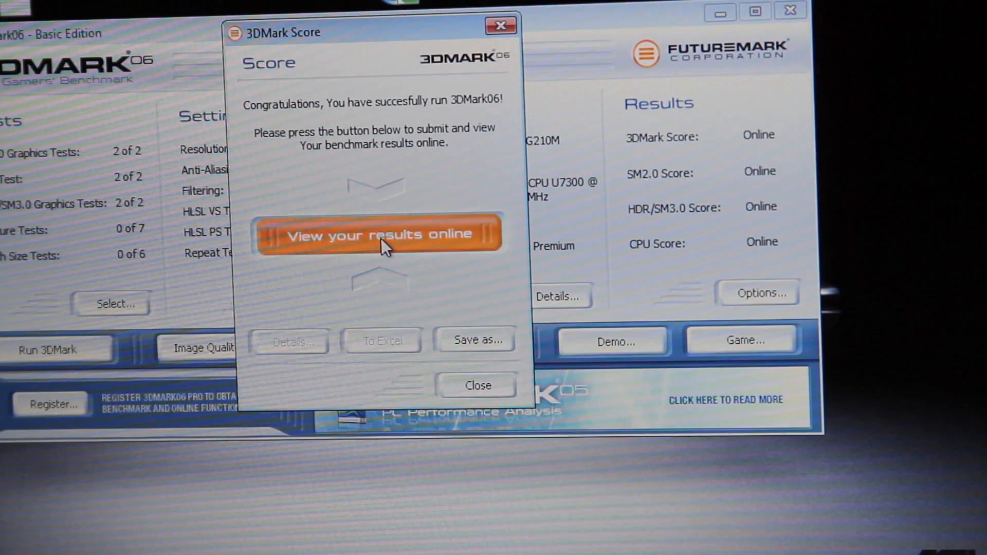
Submit the finished benchmark run via 'View your results online', opening the ORB page.
click(379, 234)
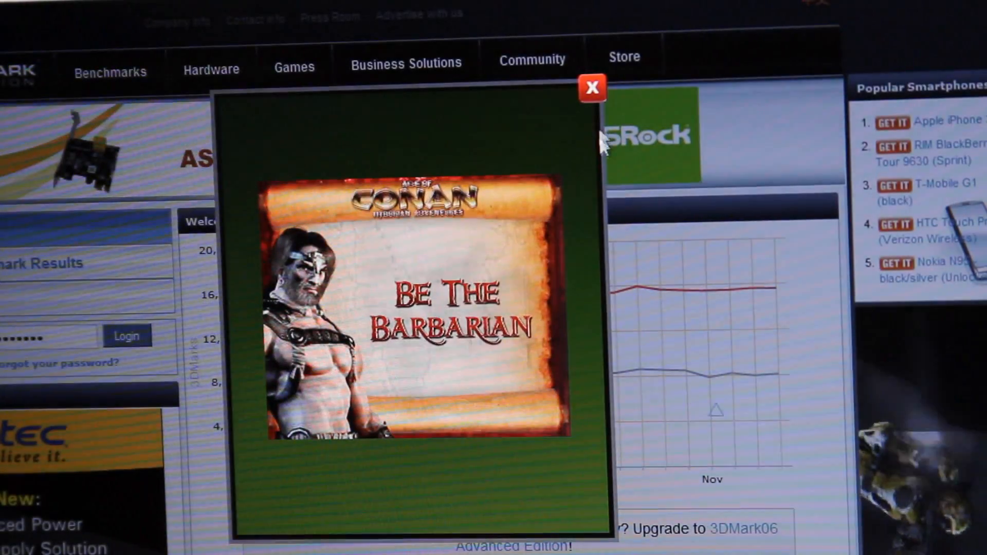
Dismiss the Conan game ad and bring the 'Your system' 3434 3DMarks table into view.
click(590, 87)
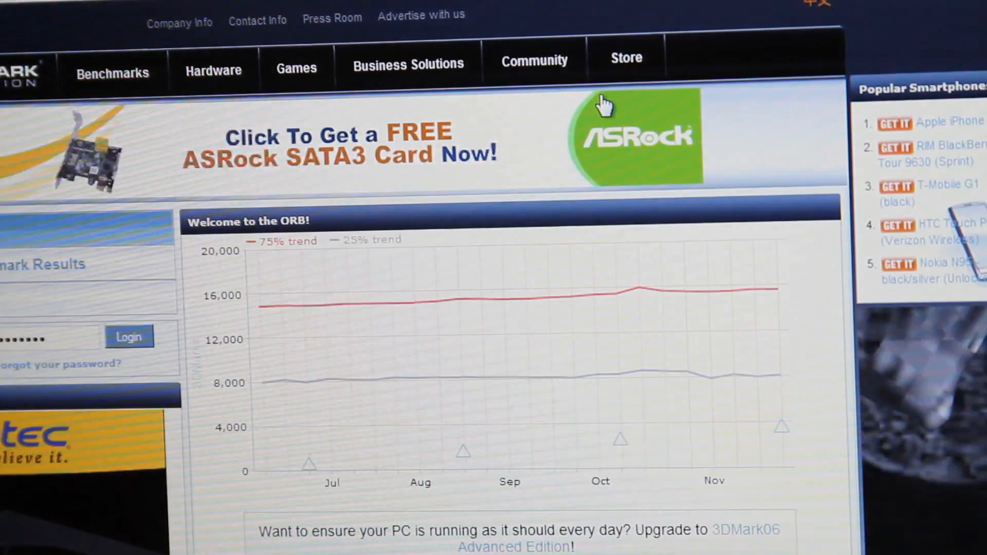
scroll(down, 3)
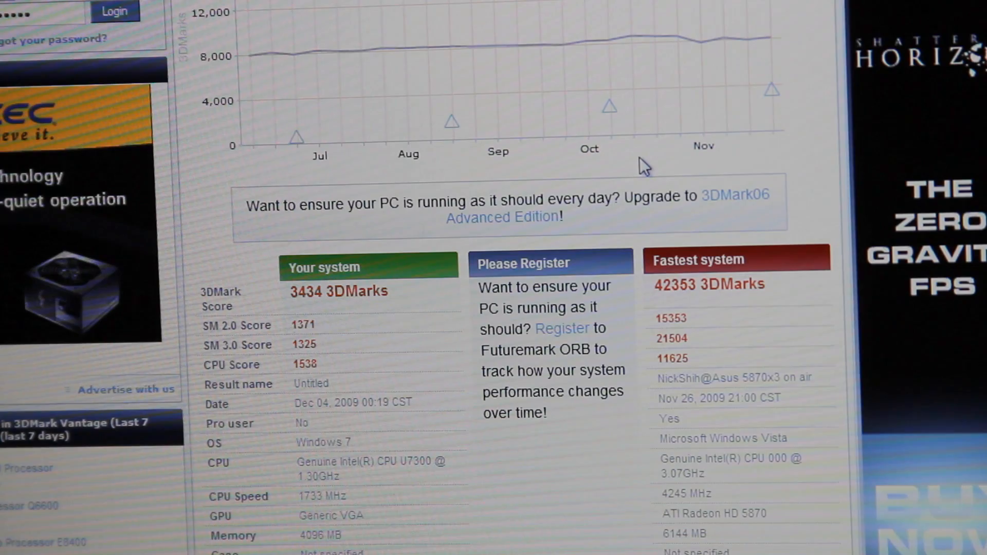
scroll(down, 3)
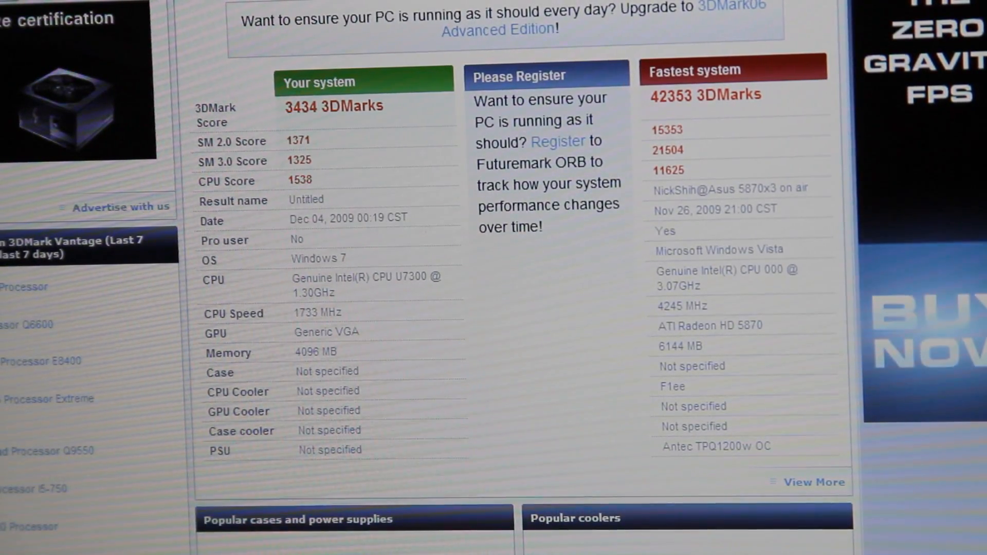
scroll(down, 3)
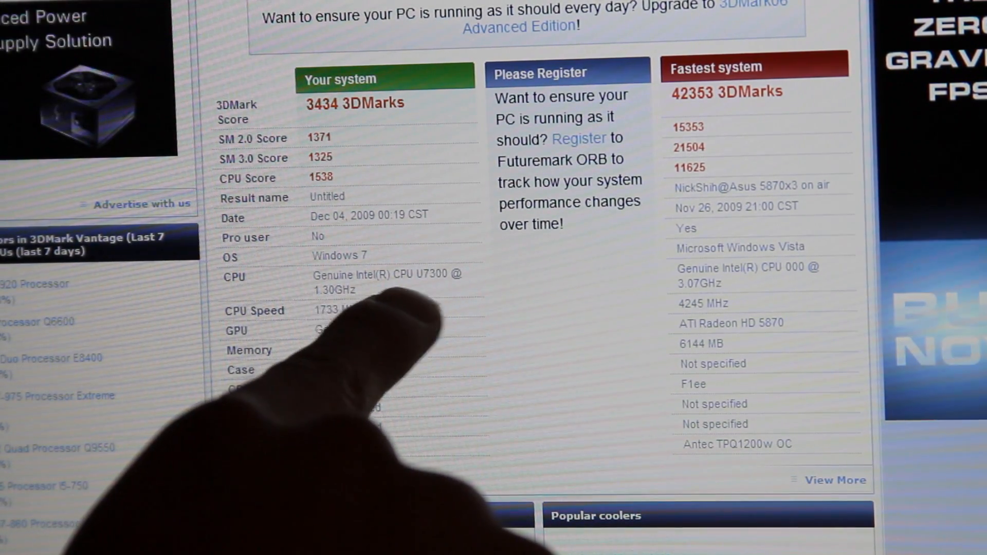
mouse_move(315, 346)
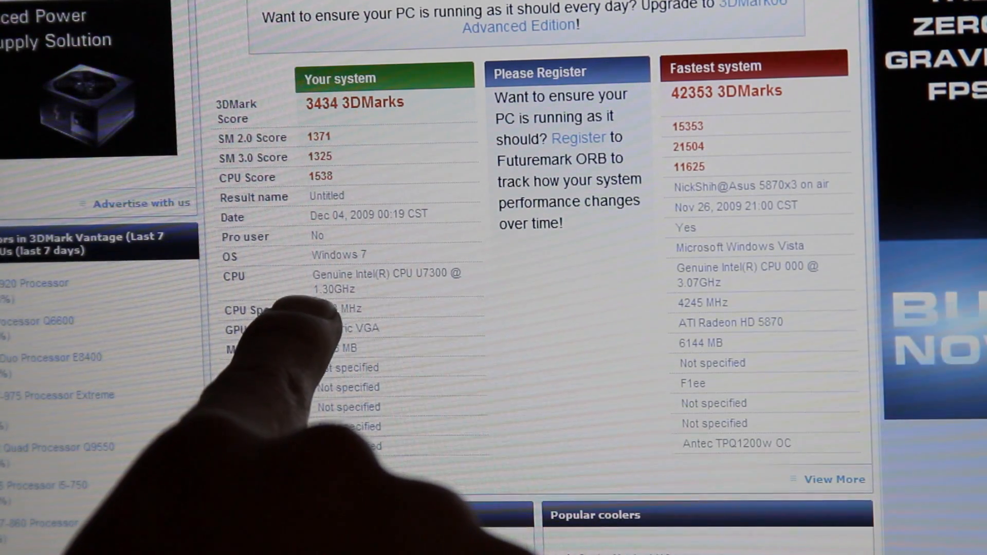